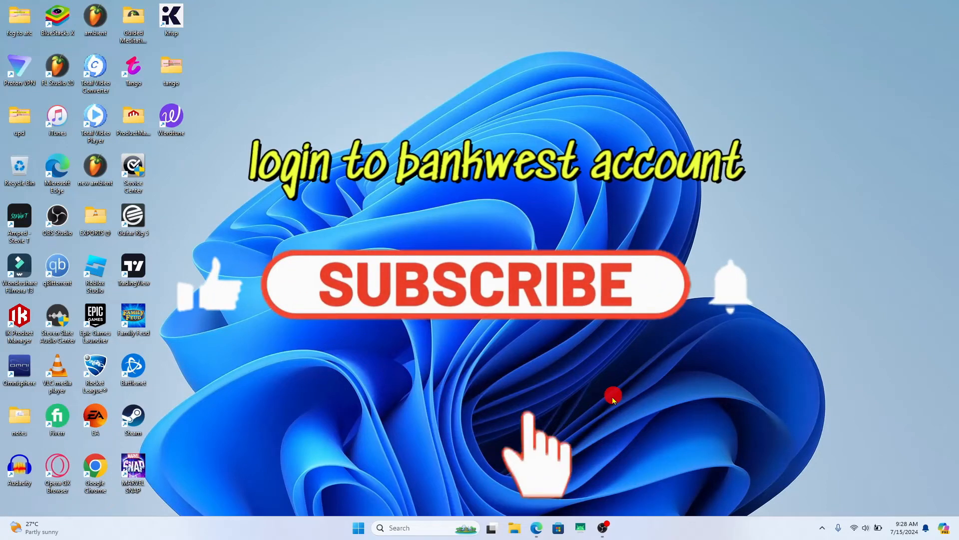
Step: Launch Microsoft Edge and load the Bankwest home page at bankwest.com.au
click(474, 283)
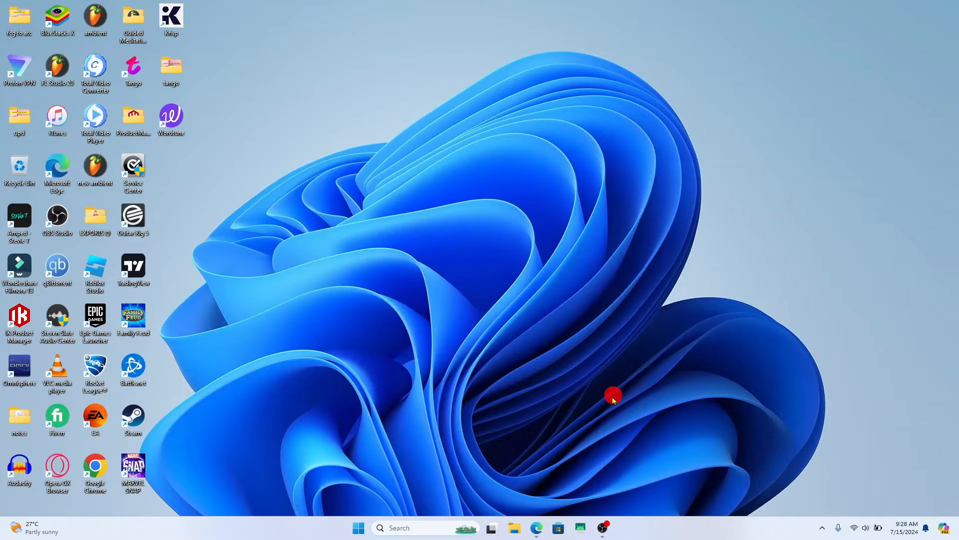
mouse_move(57, 170)
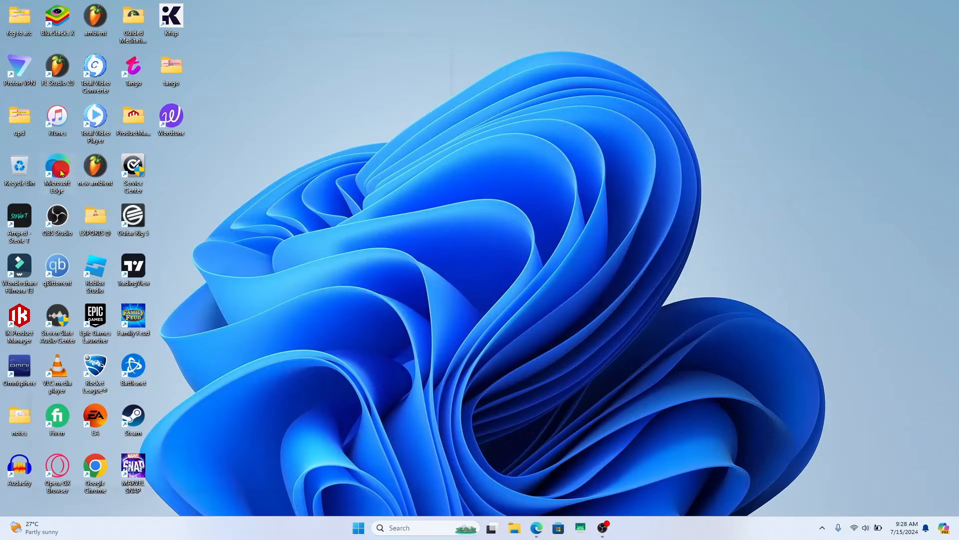
click(56, 170)
text(https://bankwest.com.au)
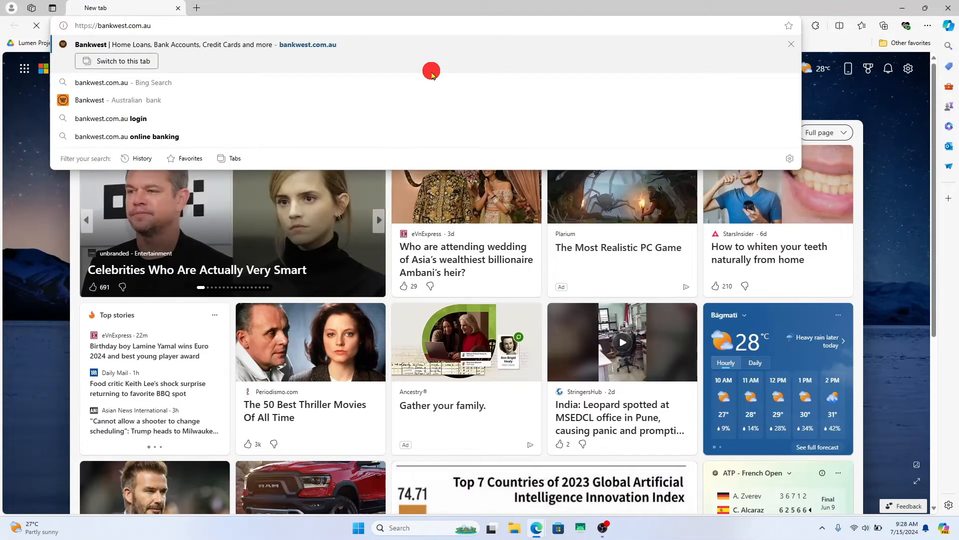
click(116, 61)
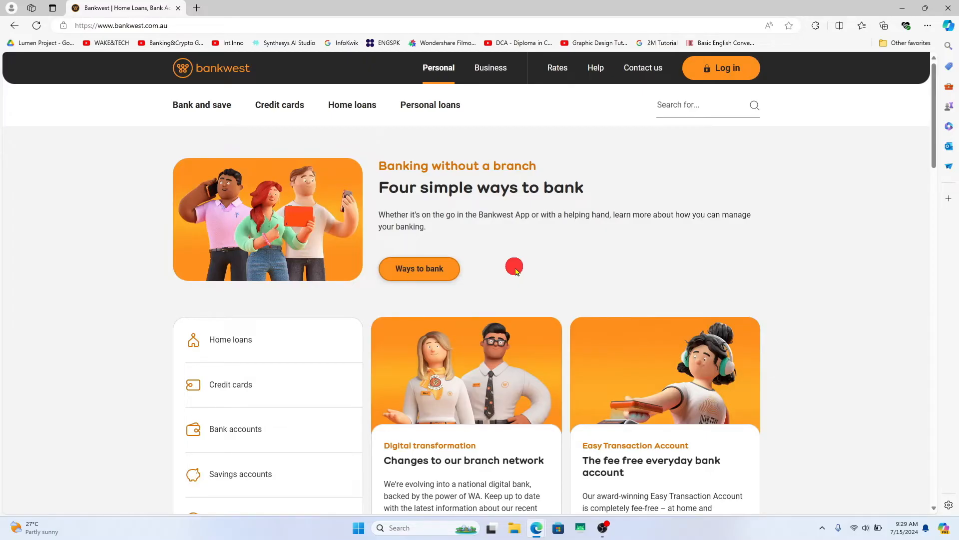
Step: Reach the Personal Online Banking login form via the Log in menu
click(721, 68)
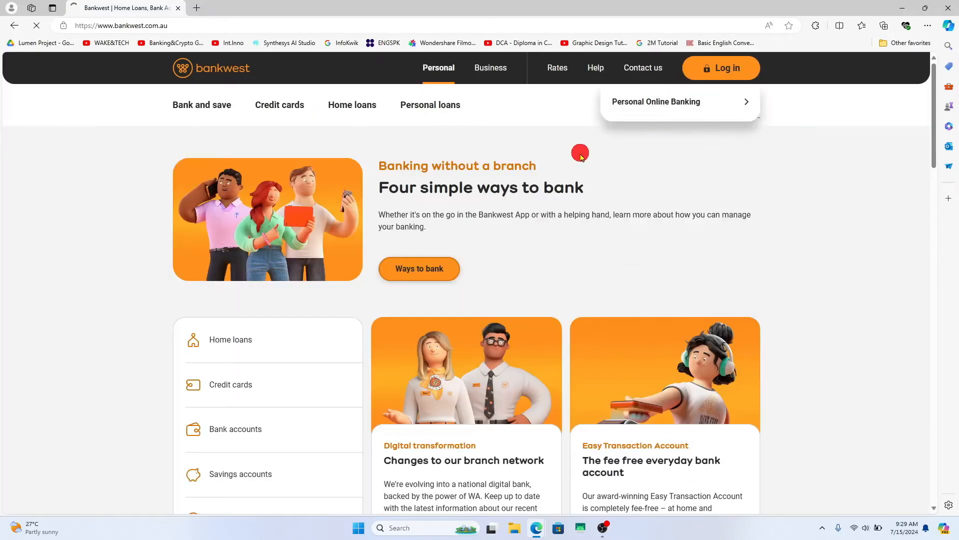
click(656, 102)
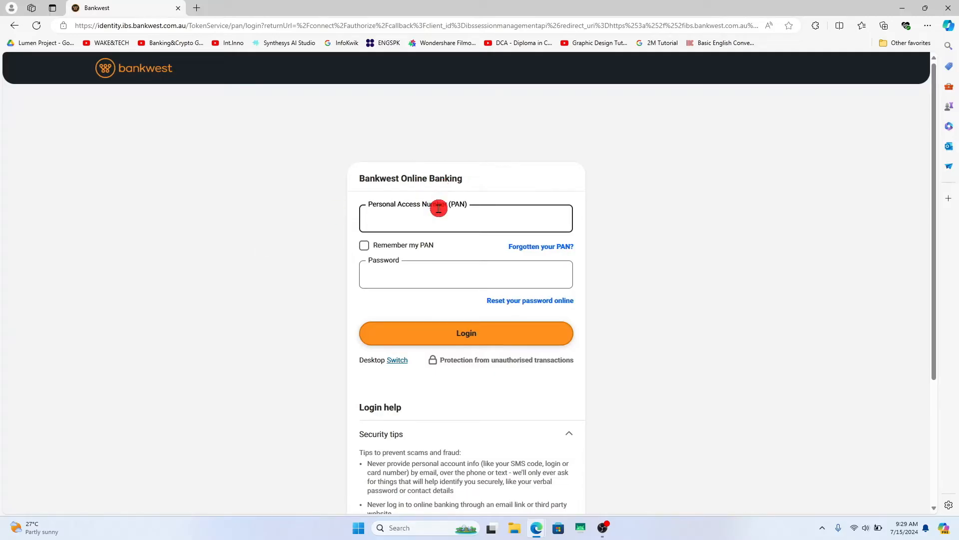
text(18916462)
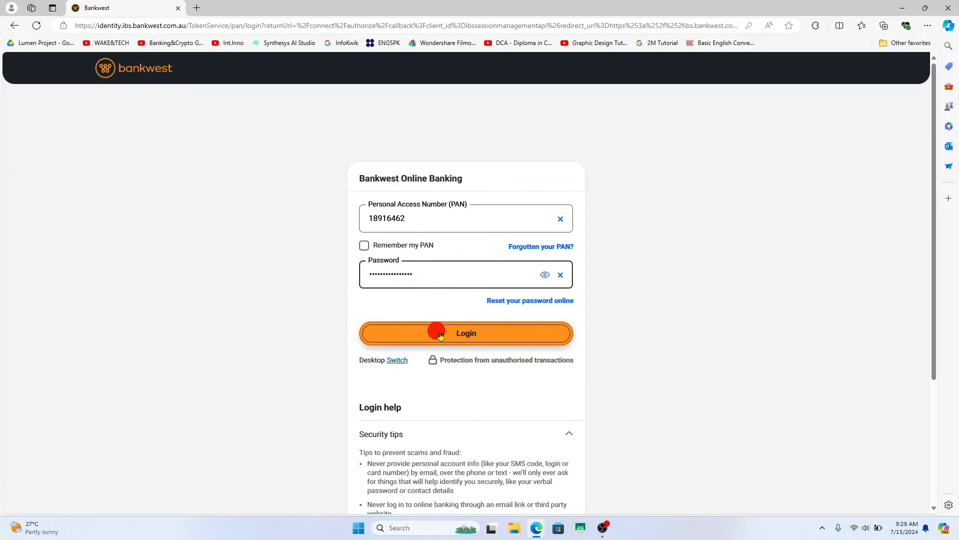
mouse_move(524, 322)
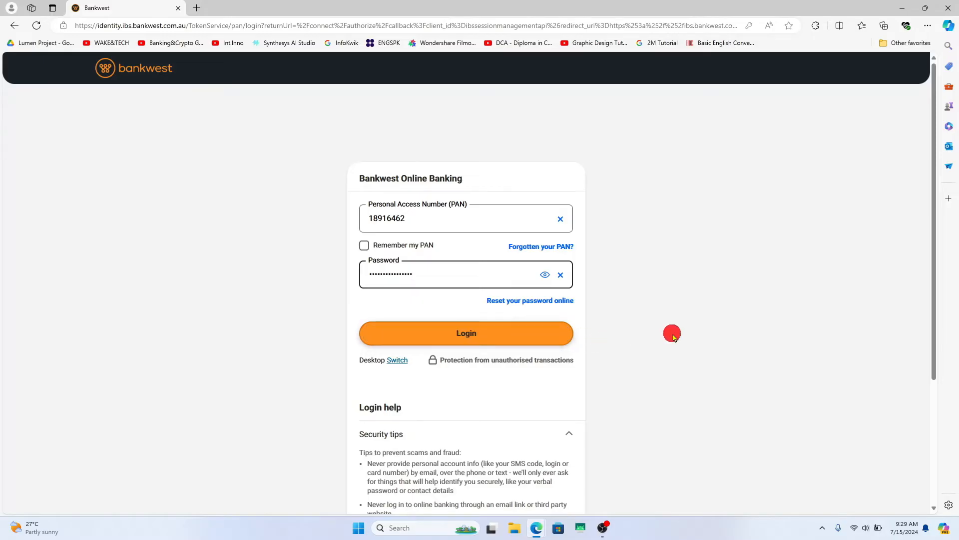
mouse_move(668, 217)
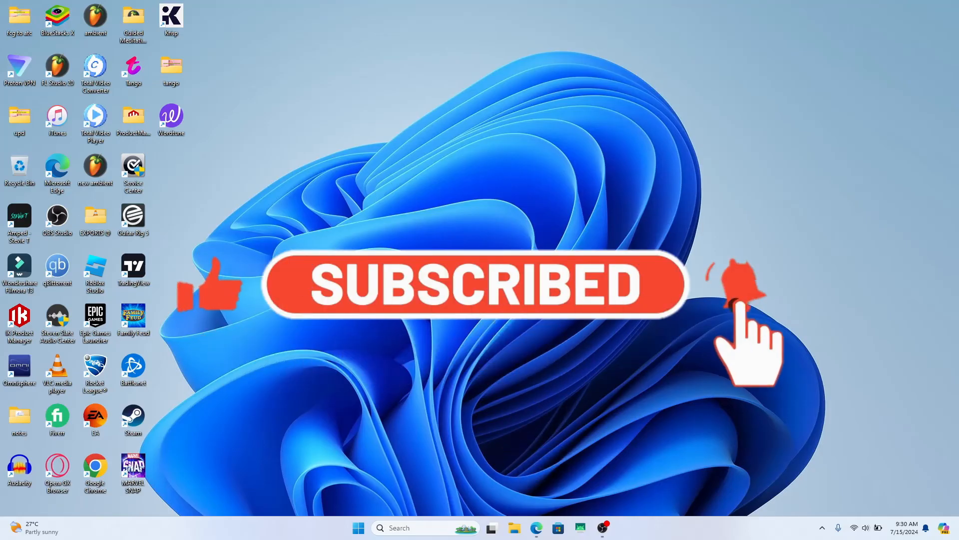
click(733, 287)
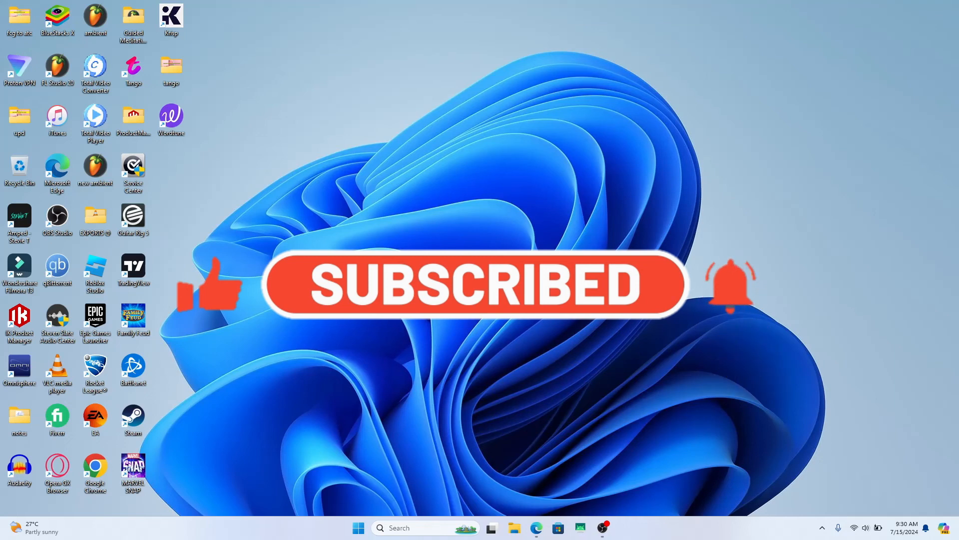